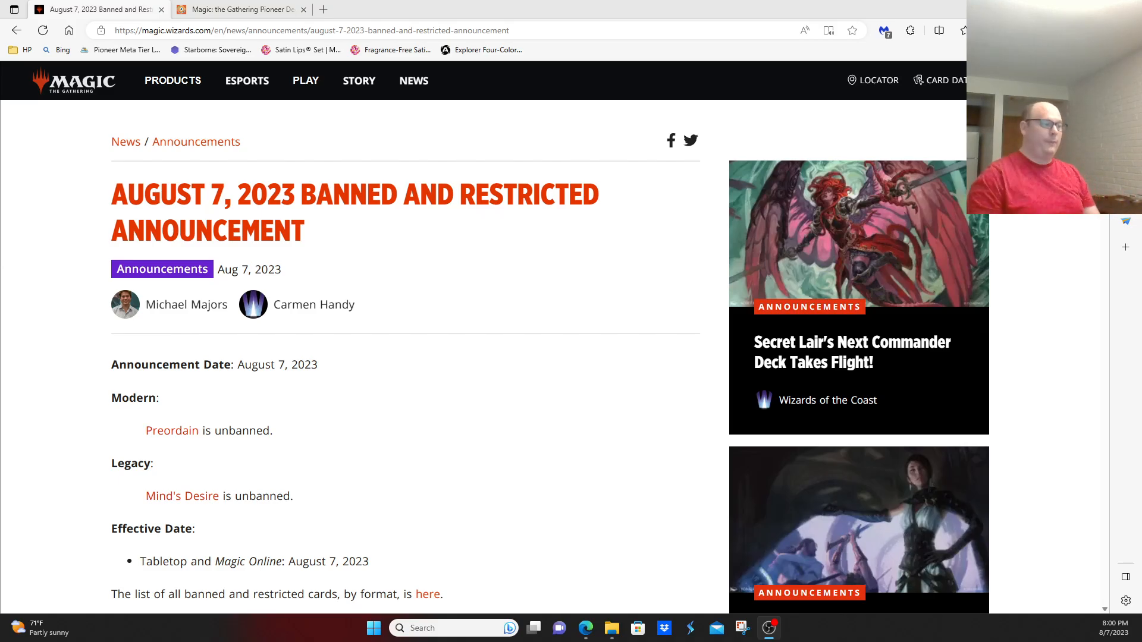
{"action": "scroll", "scroll_direction": "down", "scroll_amount": 3}
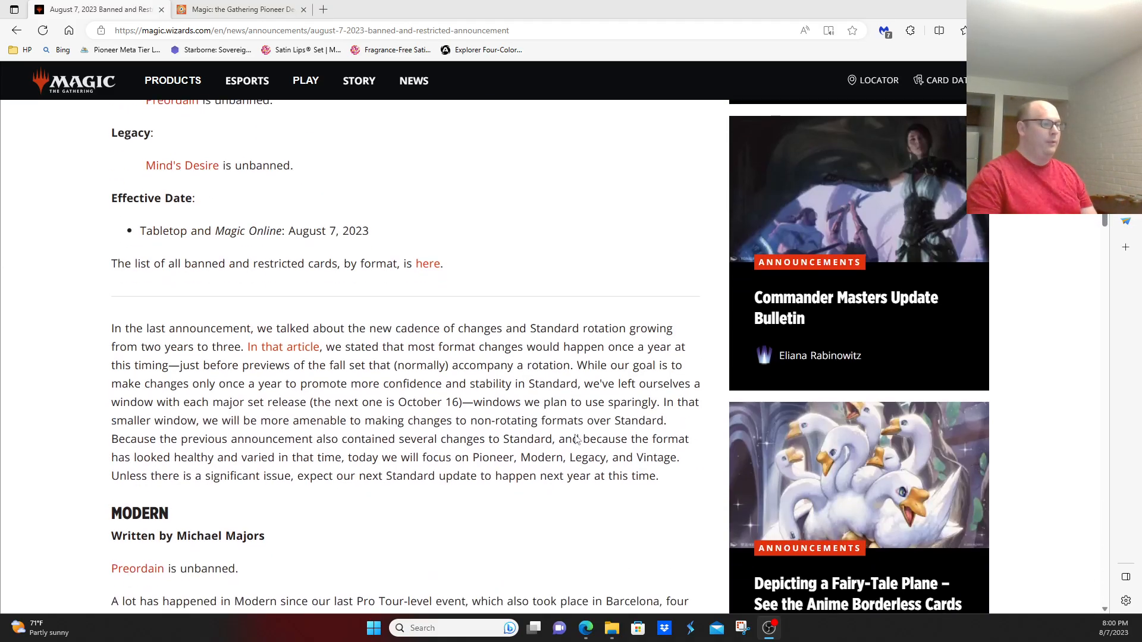
{"action": "scroll", "scroll_direction": "down", "scroll_amount": 3}
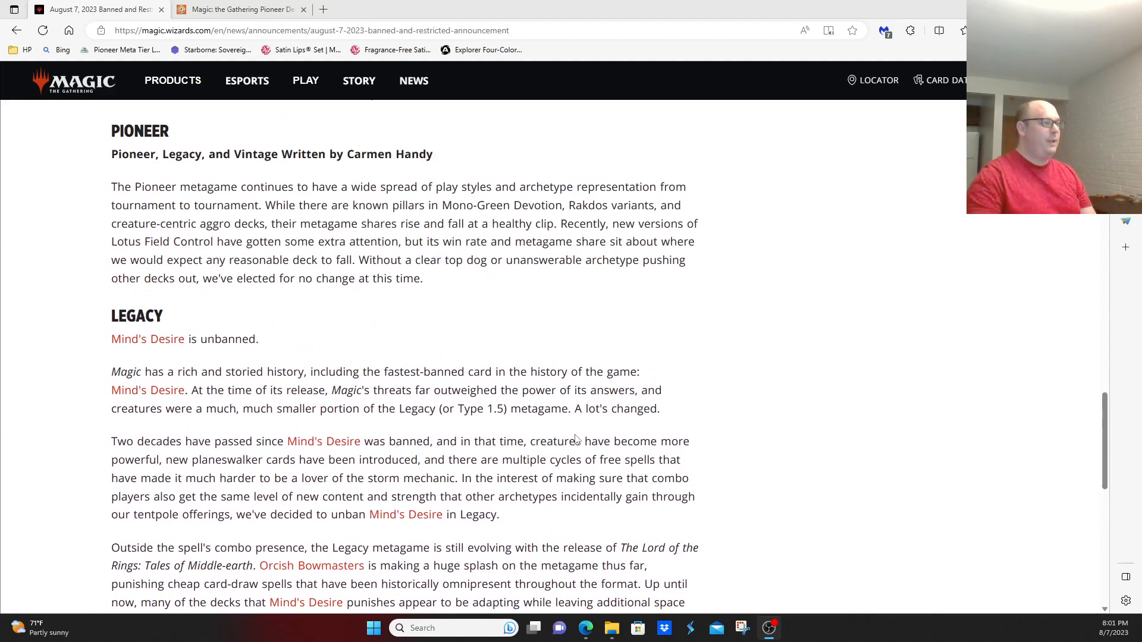
{"action": "scroll", "scroll_direction": "up", "scroll_amount": 3}
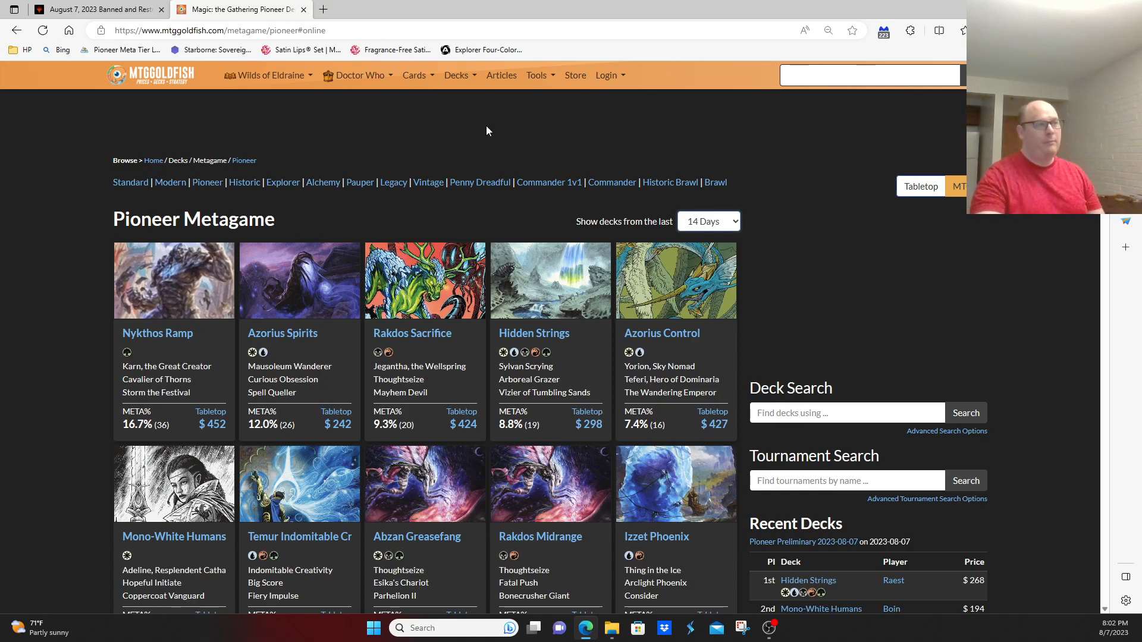
{"action": "scroll", "scroll_direction": "down", "scroll_amount": 3}
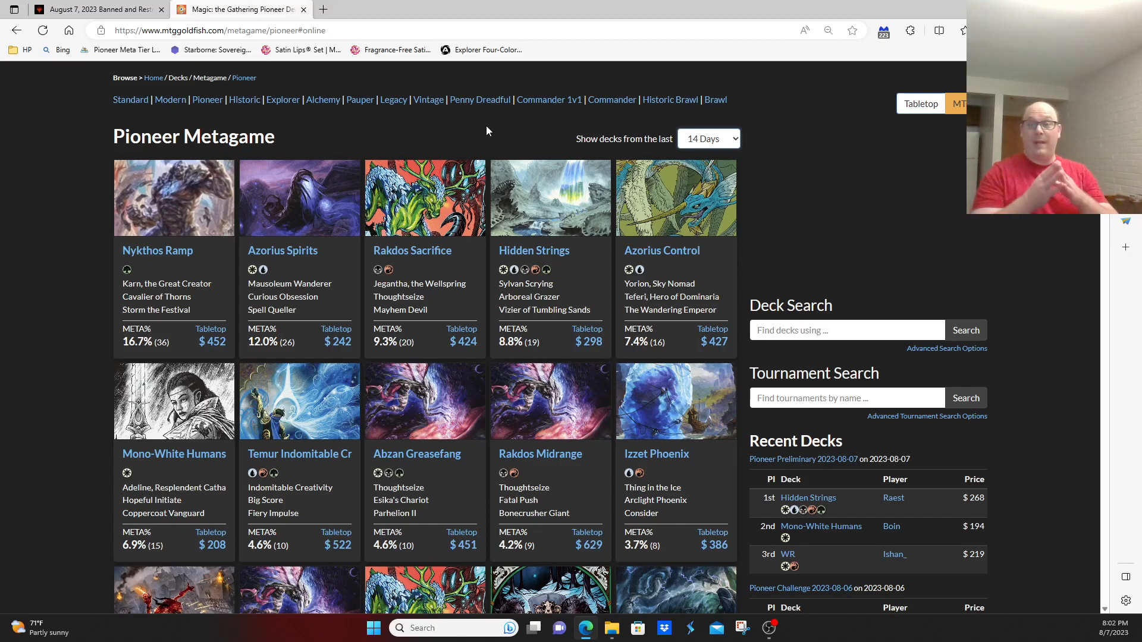